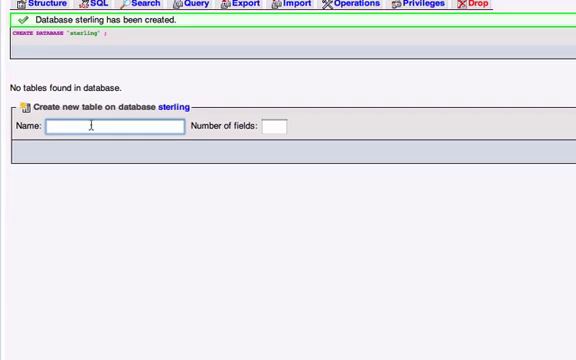
Name the new table 'information' in the sterling database and start its field form.
type("informat")
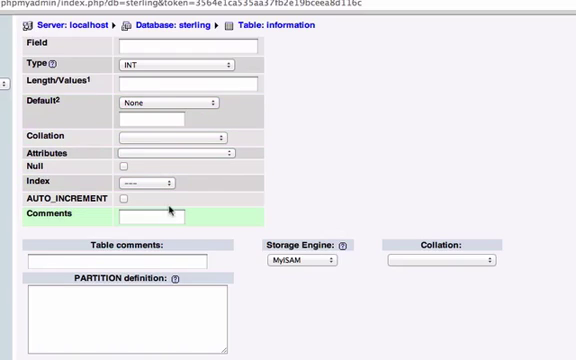
Define the first field as id, type INT with length 3.
left_click(184, 48)
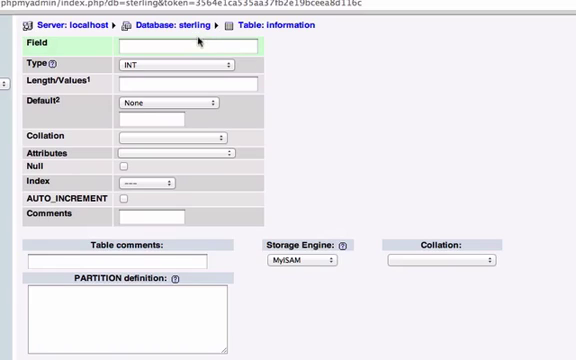
left_click(188, 48)
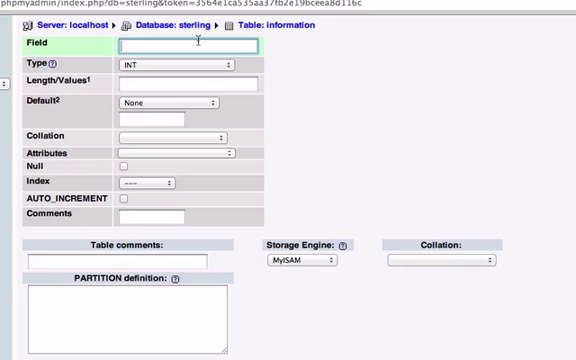
type("id")
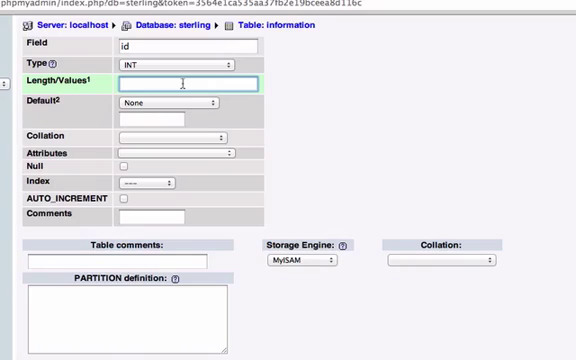
type("3")
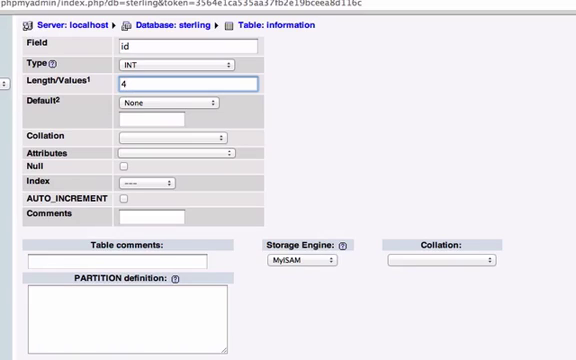
type("3")
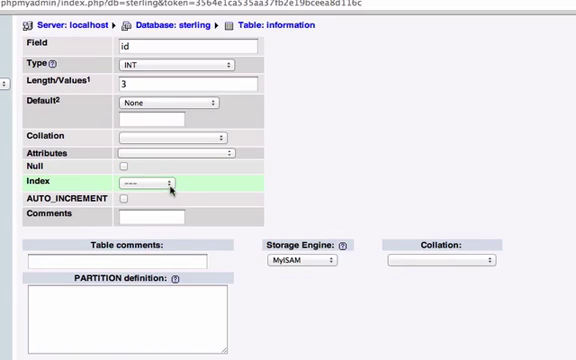
Make id the PRIMARY key with AUTO_INCREMENT enabled.
left_click(168, 184)
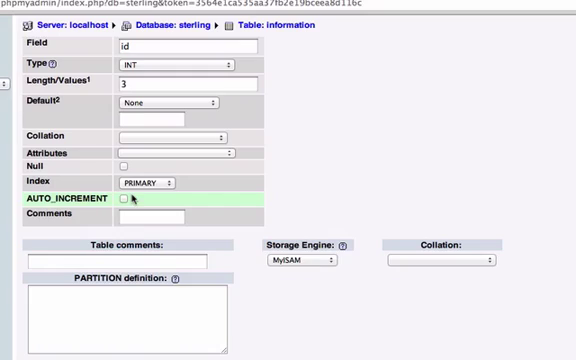
left_click(126, 198)
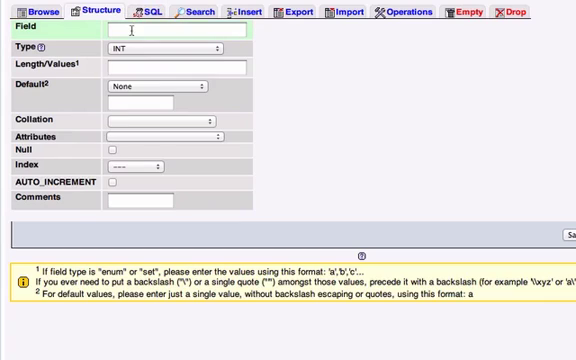
Define the menu field as VARCHAR with length 30.
type("menu")
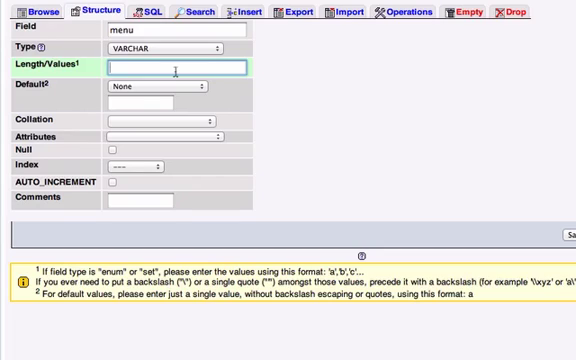
type("25")
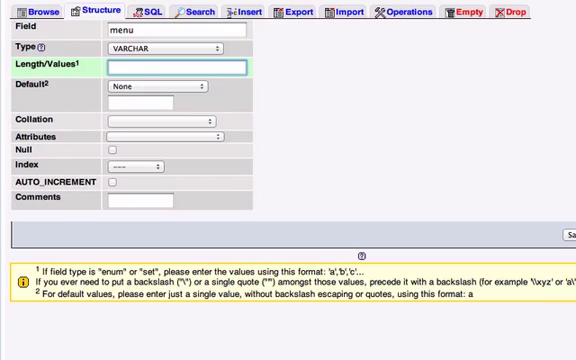
type("30")
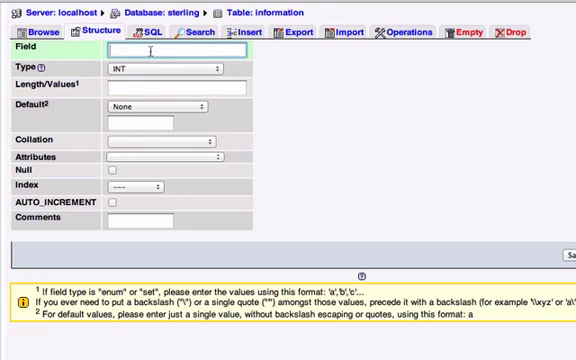
Define the position field as INT with length 3.
type("position")
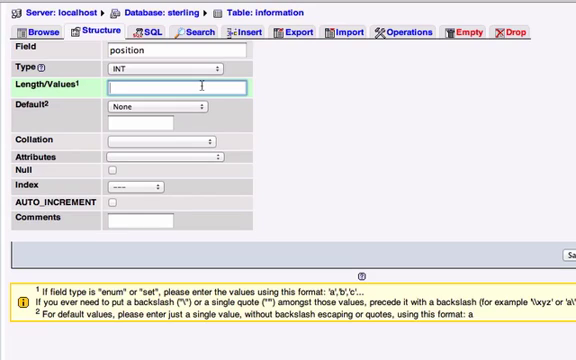
type("3")
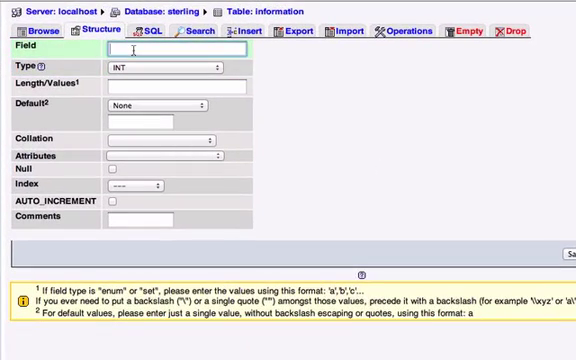
Define the visible field with TINYTEXT type and length 1, completing the four-column table.
type("visible")
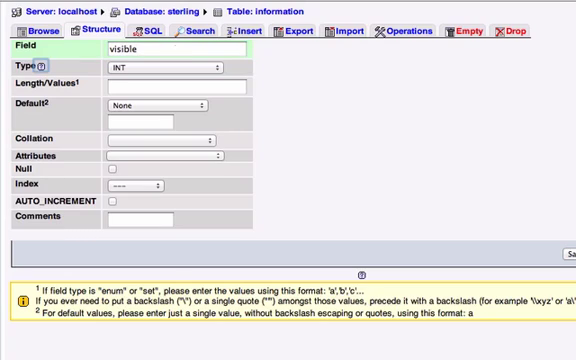
left_click(160, 68)
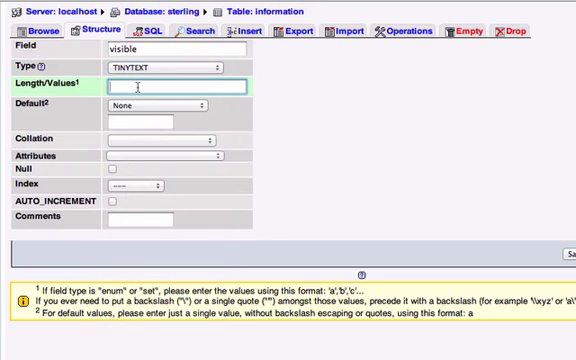
type("1")
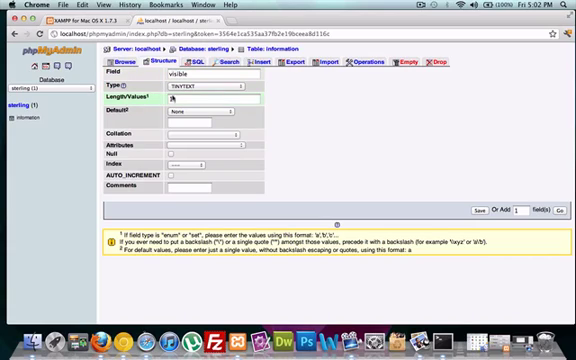
type("1")
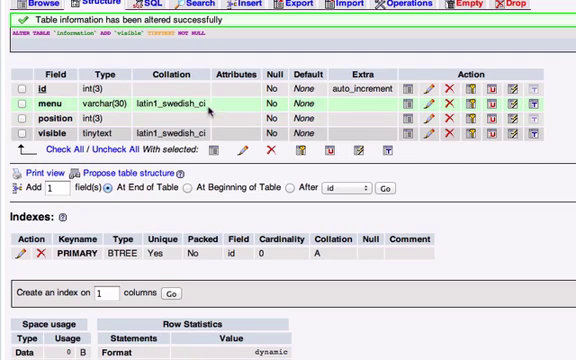
mouse_move(192, 104)
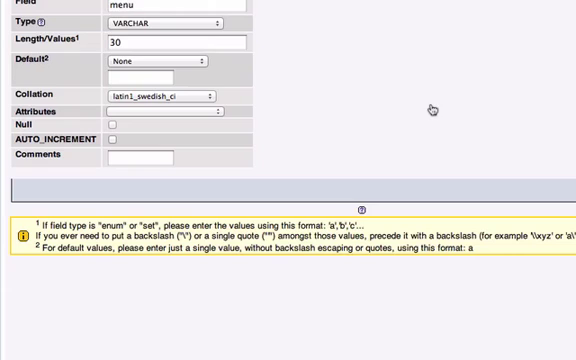
Set the menu and visible fields' collation to utf8_general_ci and save.
left_click(156, 96)
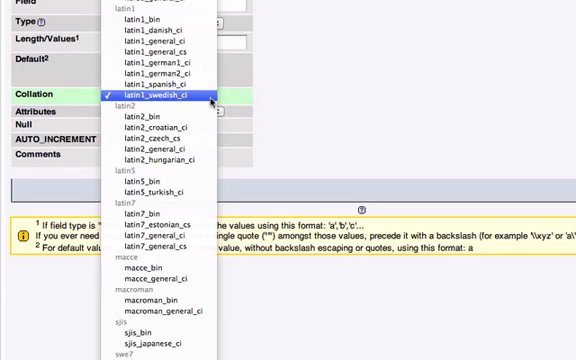
scroll("down", 3)
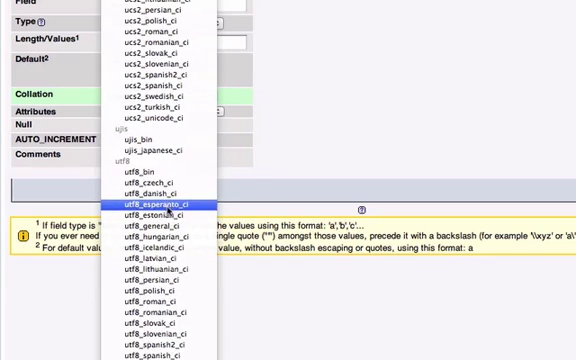
mouse_move(156, 228)
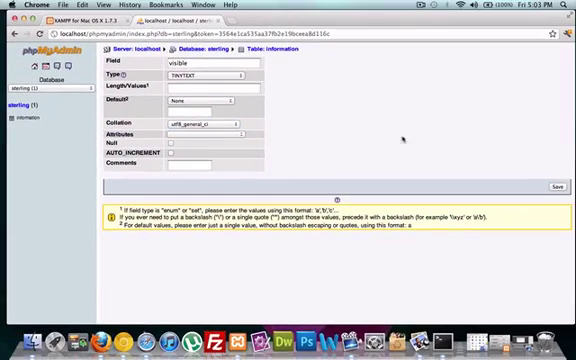
left_click(552, 186)
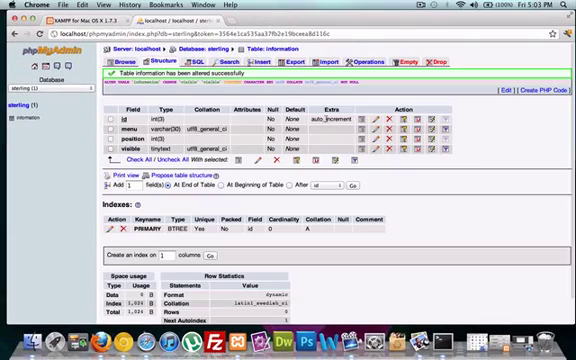